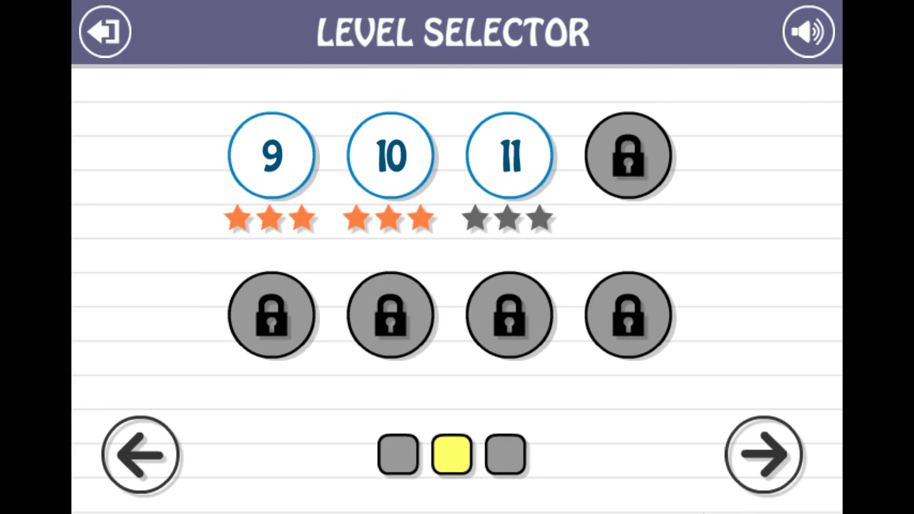
- Start level 11, draw a rightward track from the truck's platform and erase it so the truck grabs two stars
left_click(507, 154)
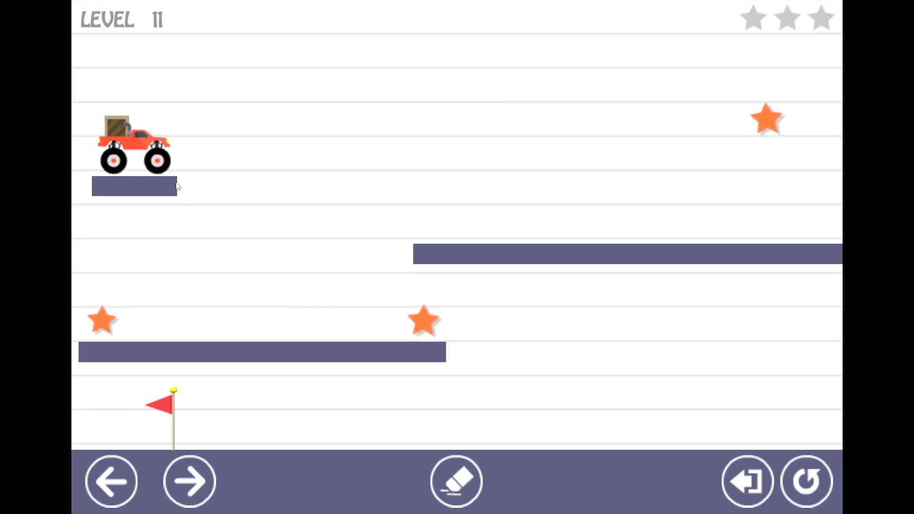
left_click_drag(186, 187, 799, 148)
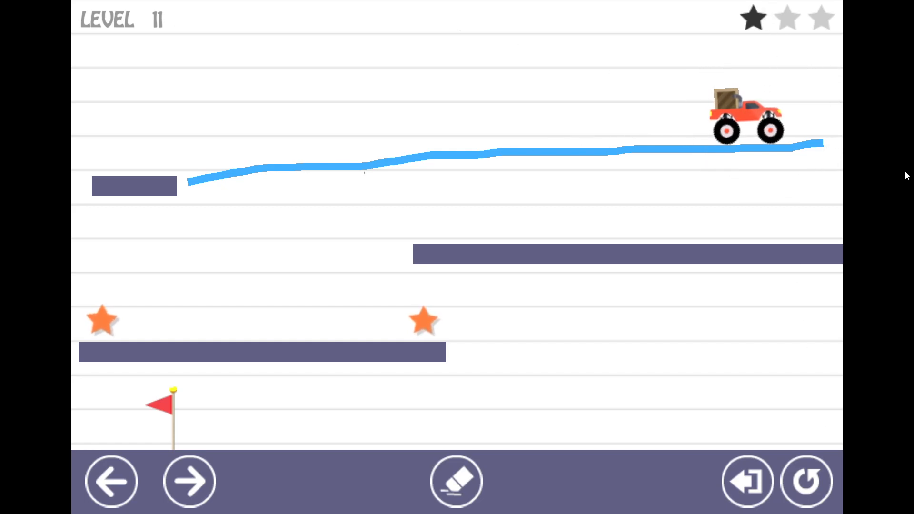
left_click(456, 481)
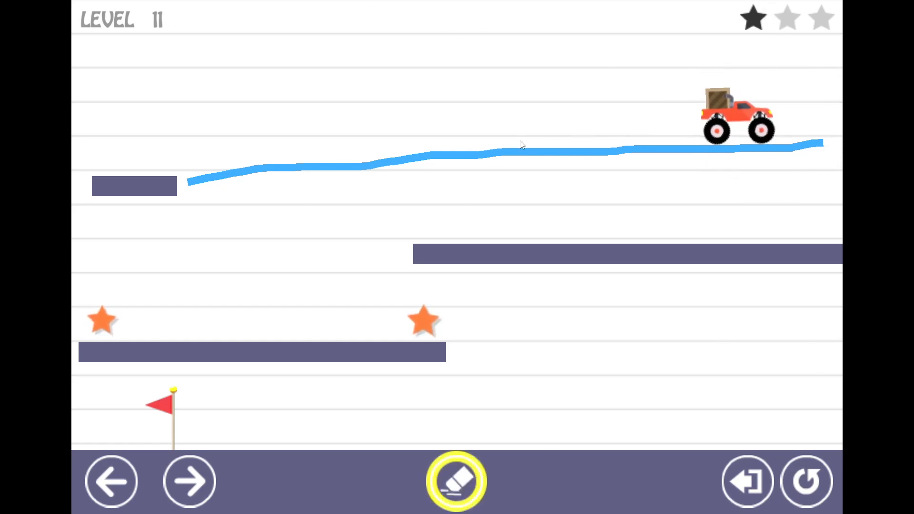
left_click(455, 481)
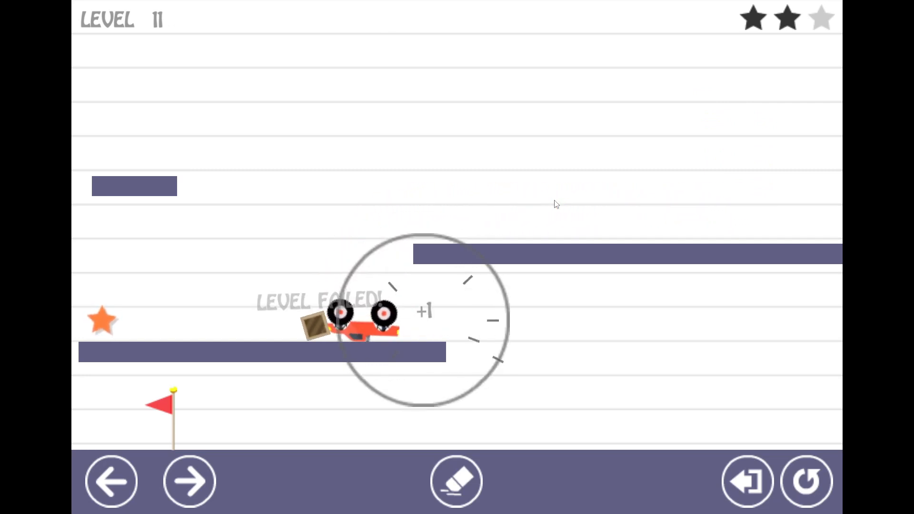
- Restart level 11 and draw a flatter top track plus guide lines carrying the truck past the first star
left_click(806, 481)
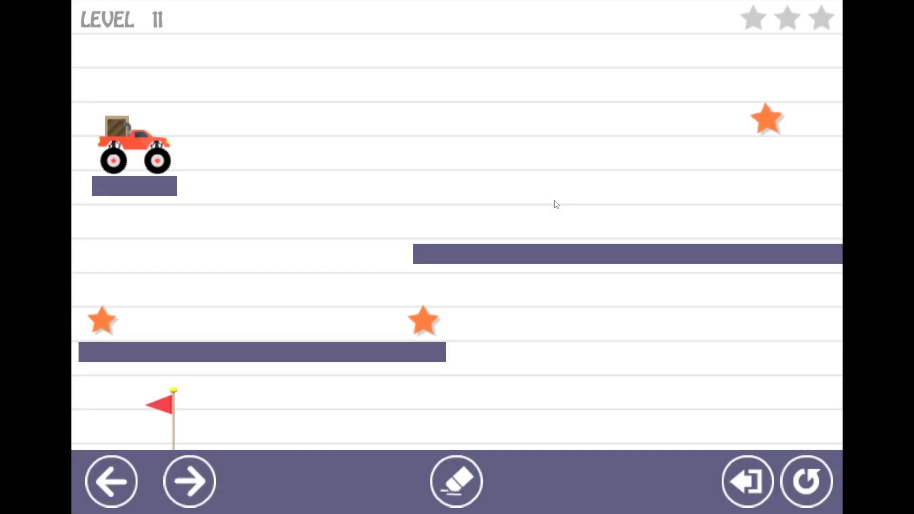
left_click_drag(189, 184, 440, 175)
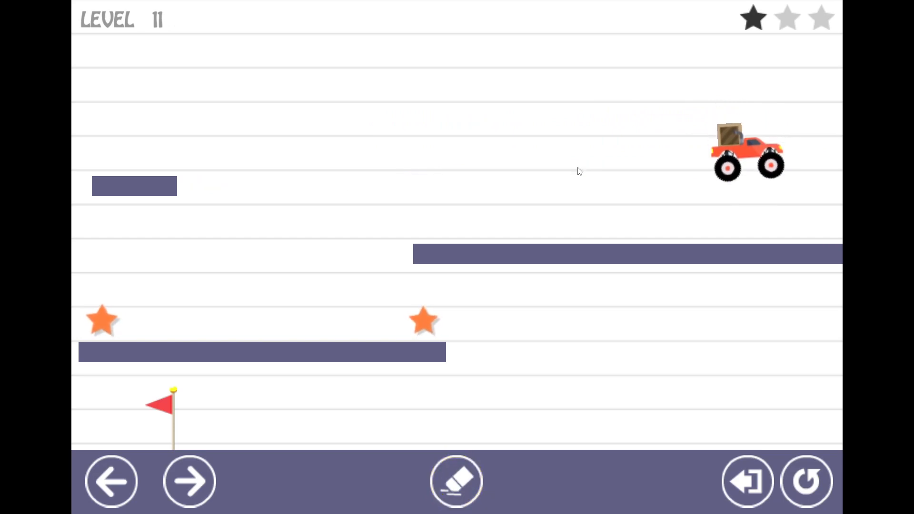
left_click_drag(242, 313, 405, 256)
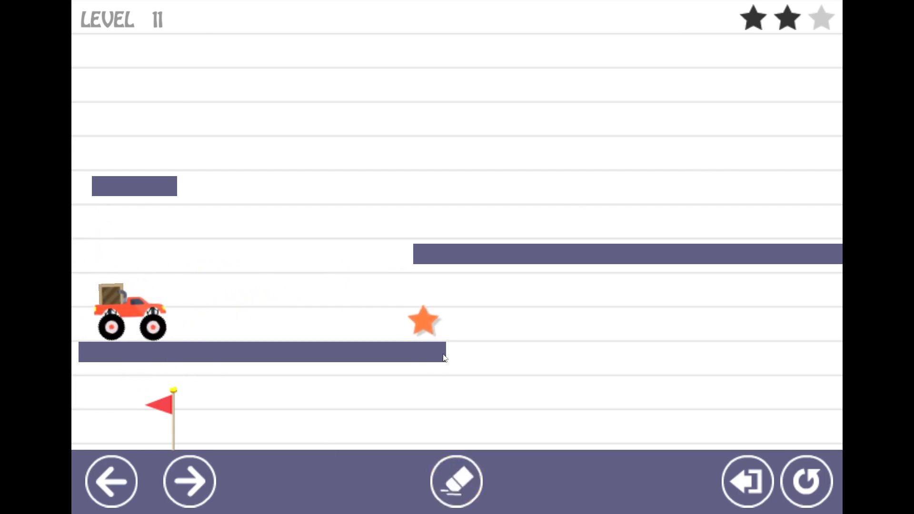
left_click_drag(446, 355, 612, 446)
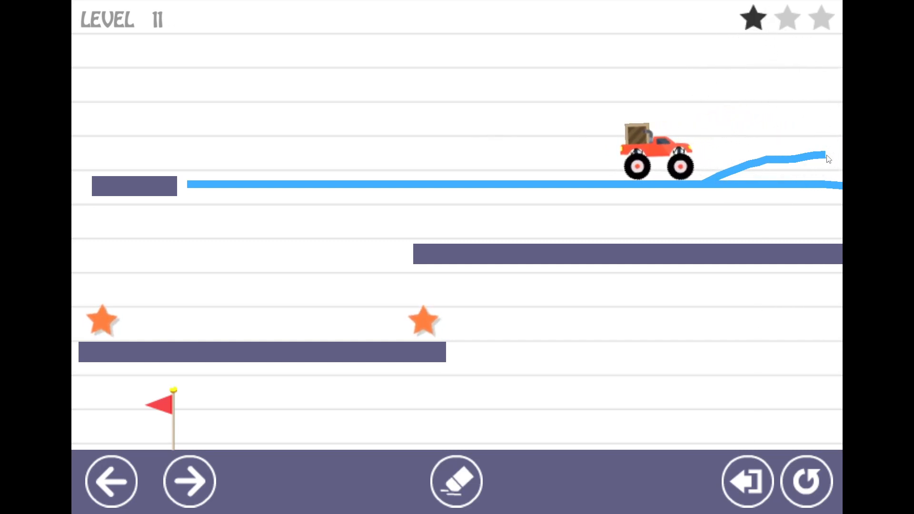
- Erase, ramp between the lower and middle platforms, erase again, then slope down to the flag to finish level 11
left_click(455, 481)
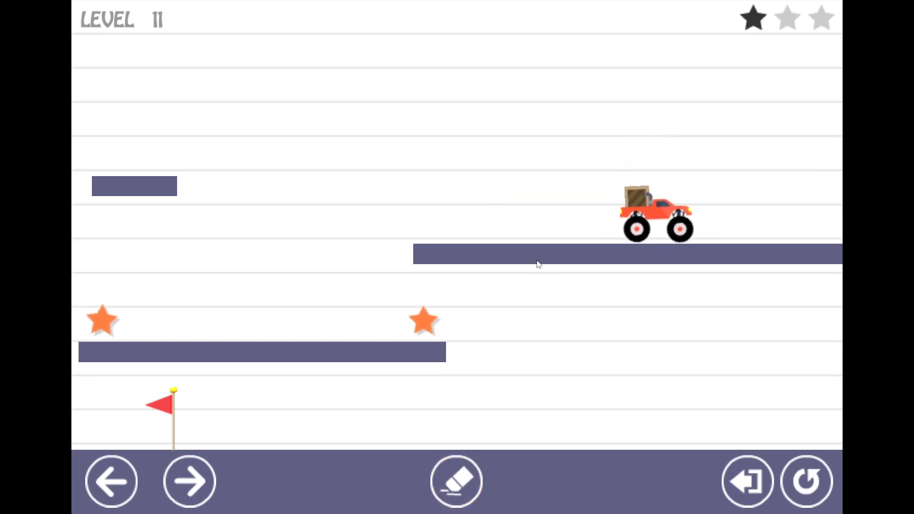
left_click_drag(181, 342, 401, 250)
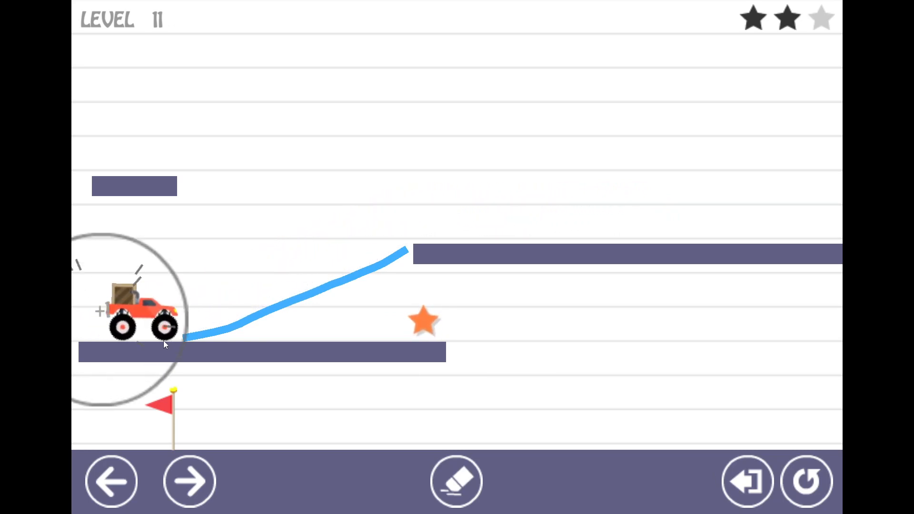
left_click(456, 482)
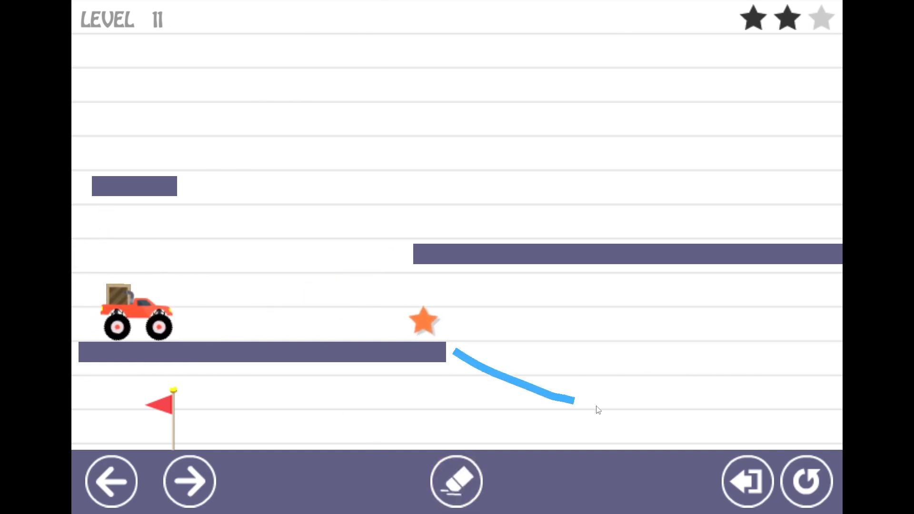
left_click_drag(571, 398, 700, 448)
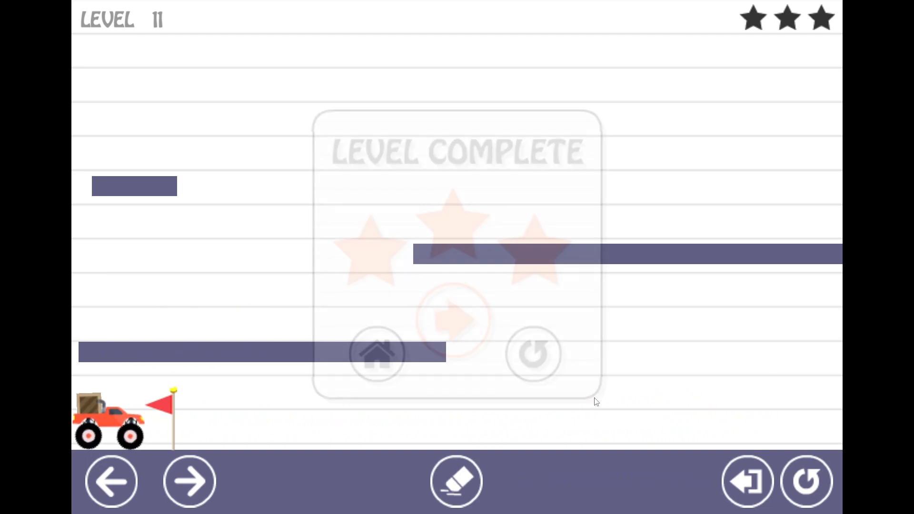
- Draw a track to the right platform and back left over the middle stars so level 12 ends with three stars
left_click(457, 320)
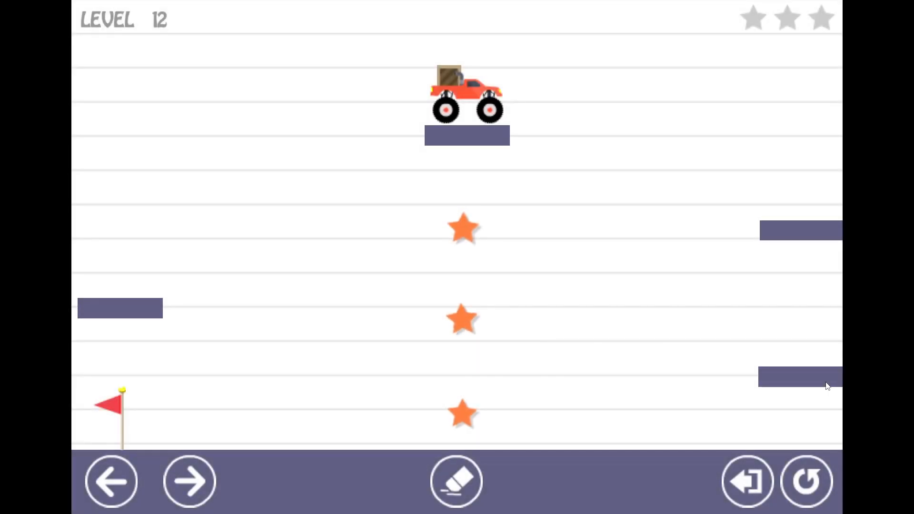
mouse_move(520, 160)
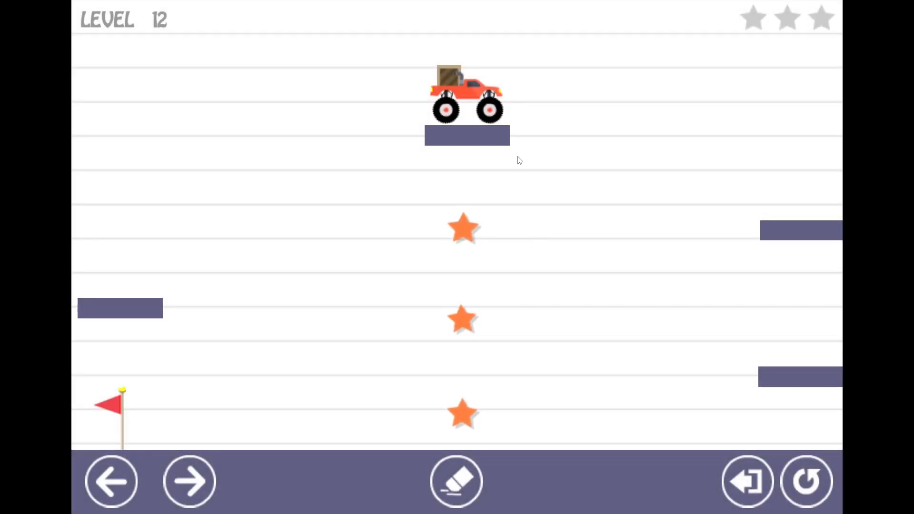
left_click_drag(516, 150, 632, 178)
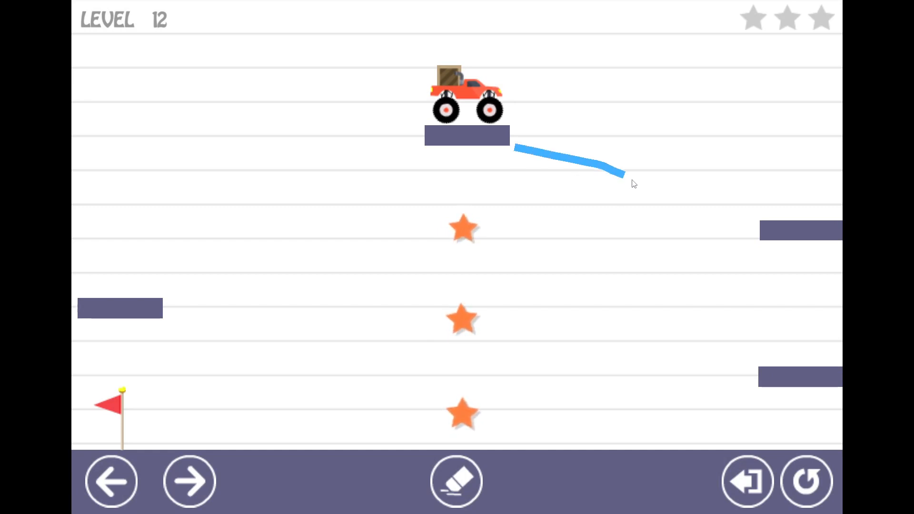
left_click_drag(617, 175, 769, 216)
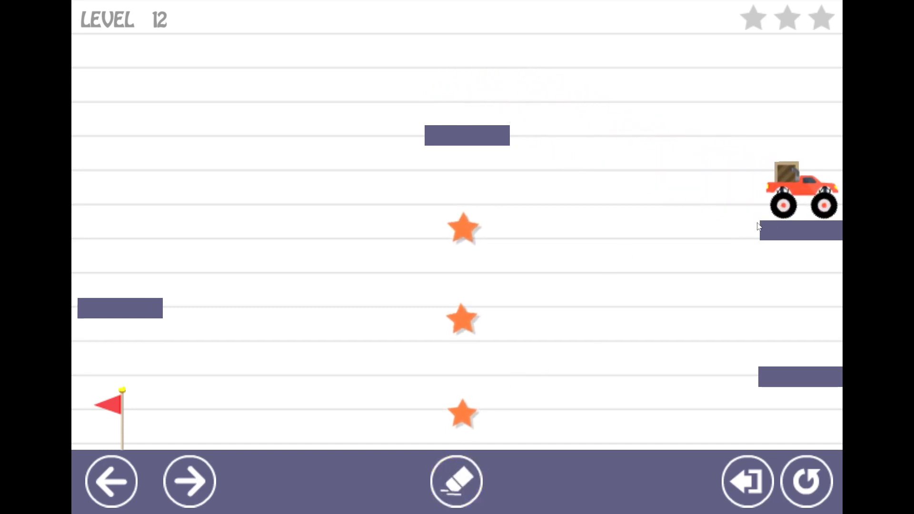
left_click_drag(409, 275, 749, 229)
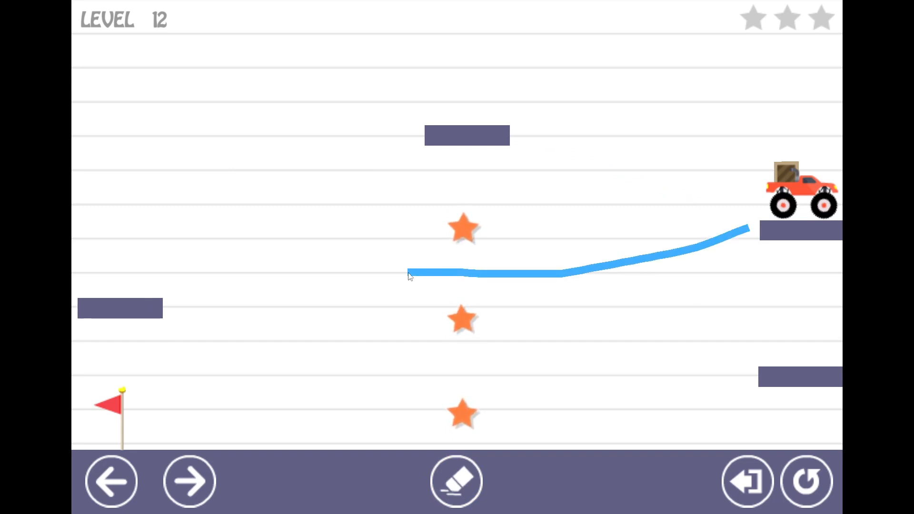
left_click_drag(409, 274, 151, 294)
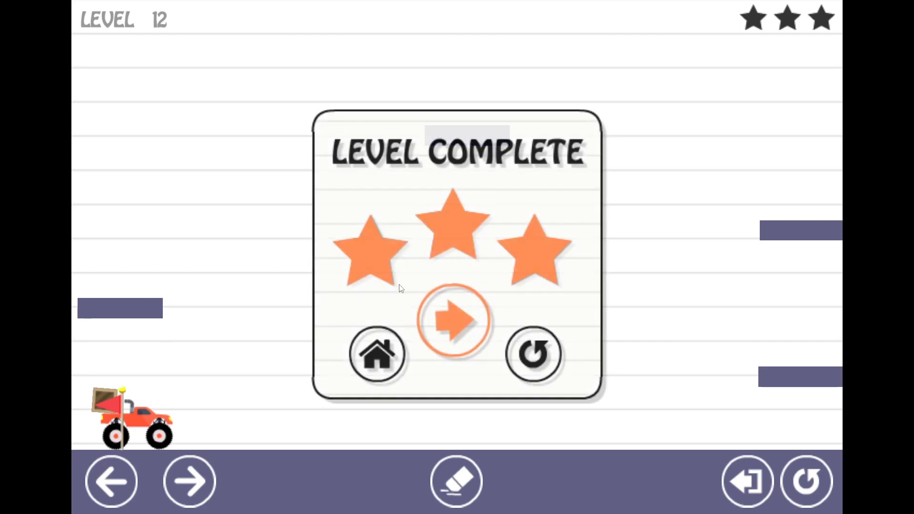
- Check the level selector page for levels 9–12 showing three stars, then reopen level 13
left_click(454, 321)
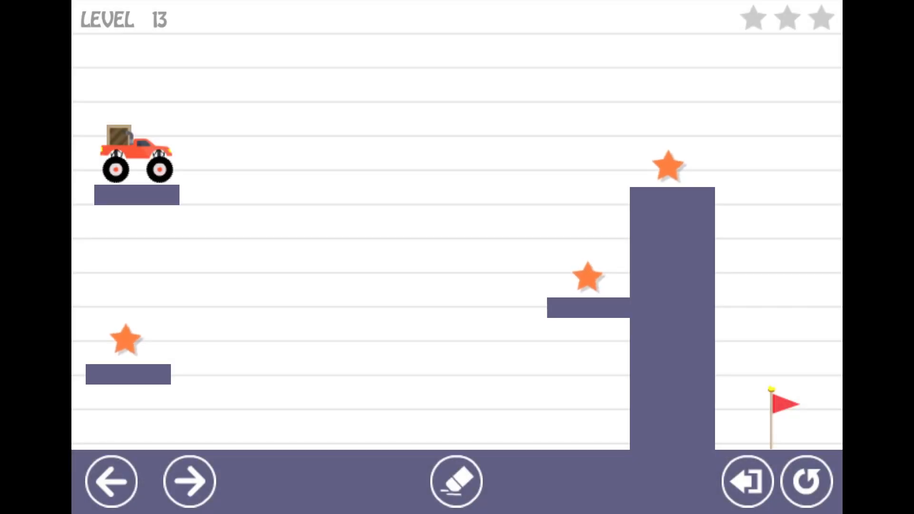
mouse_move(559, 481)
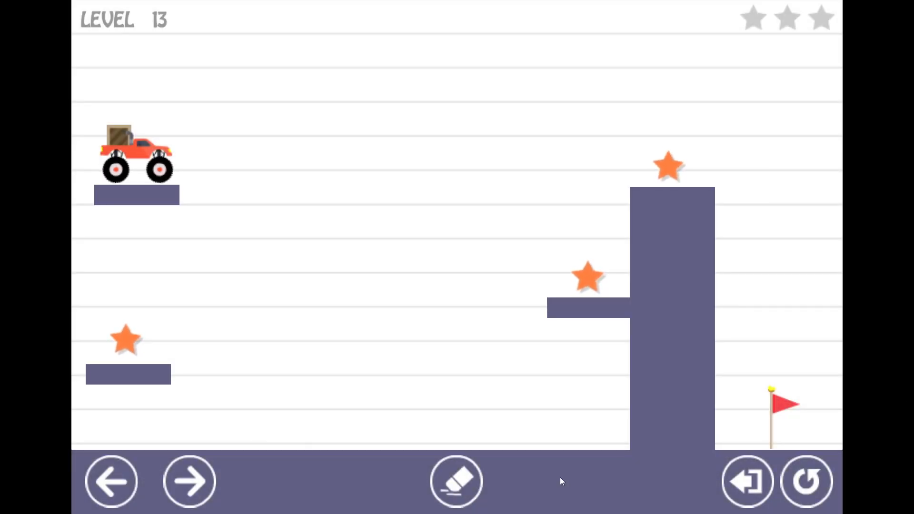
left_click(746, 480)
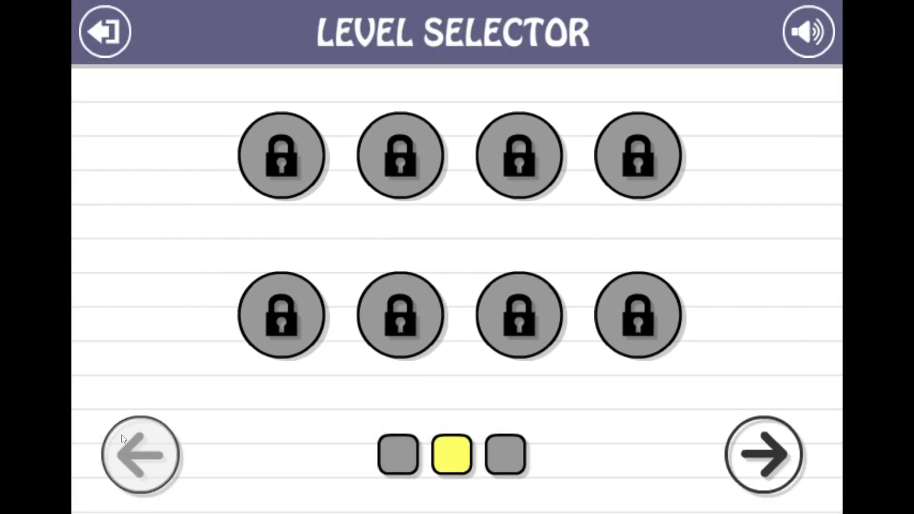
left_click(762, 456)
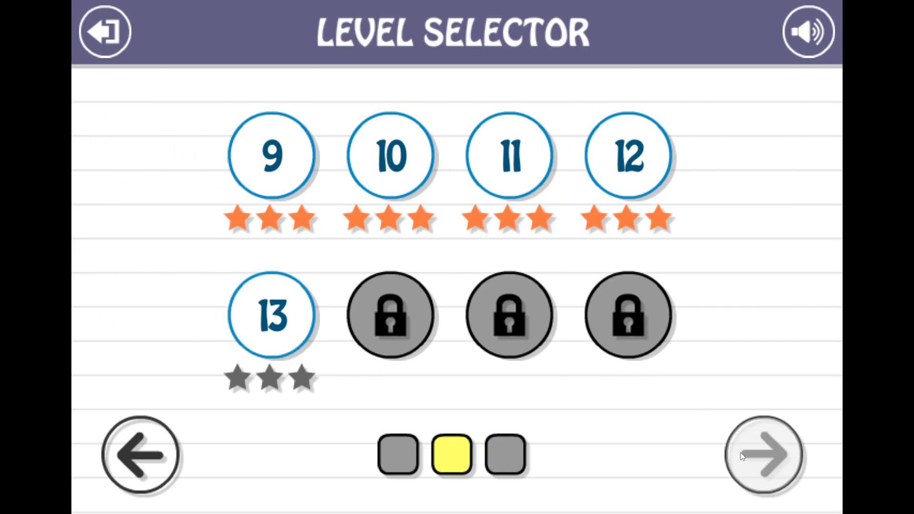
left_click(764, 455)
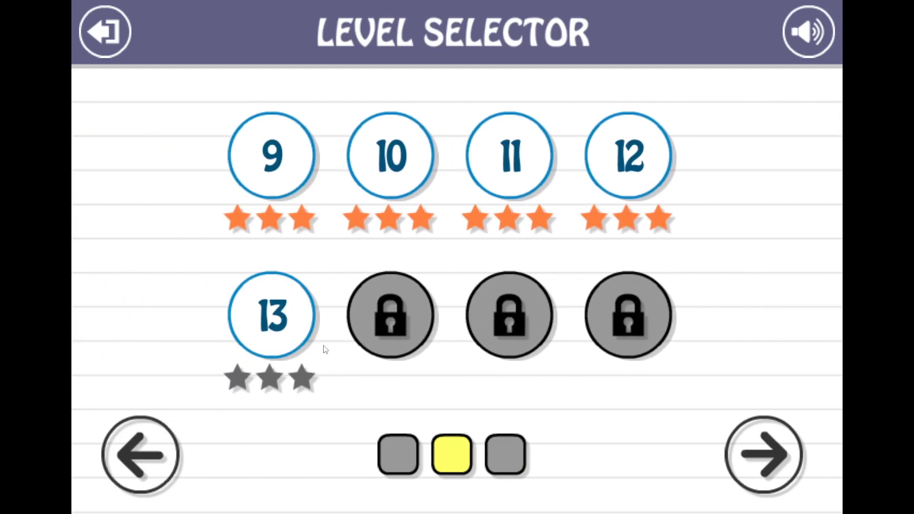
left_click(271, 315)
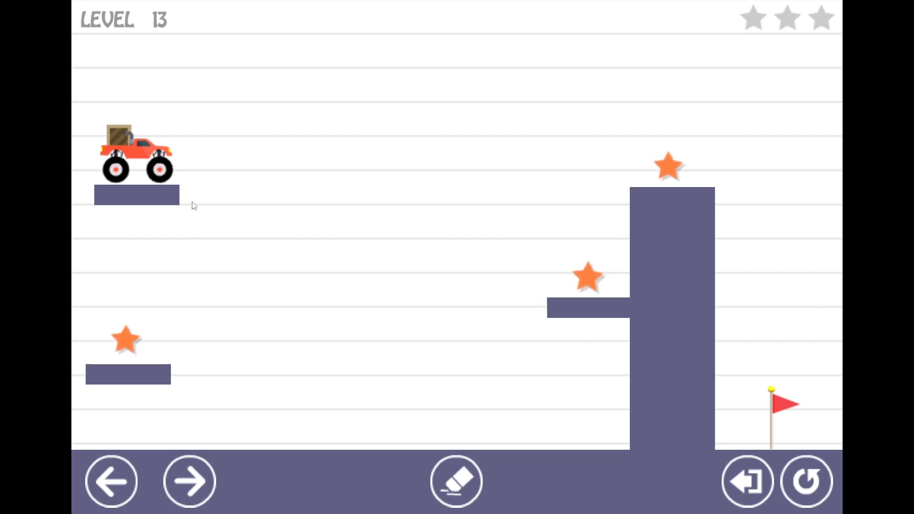
- Draw tracks from the upper ledge across to the tall block so the truck reaches level 13's flag with three stars
left_click_drag(189, 193, 450, 195)
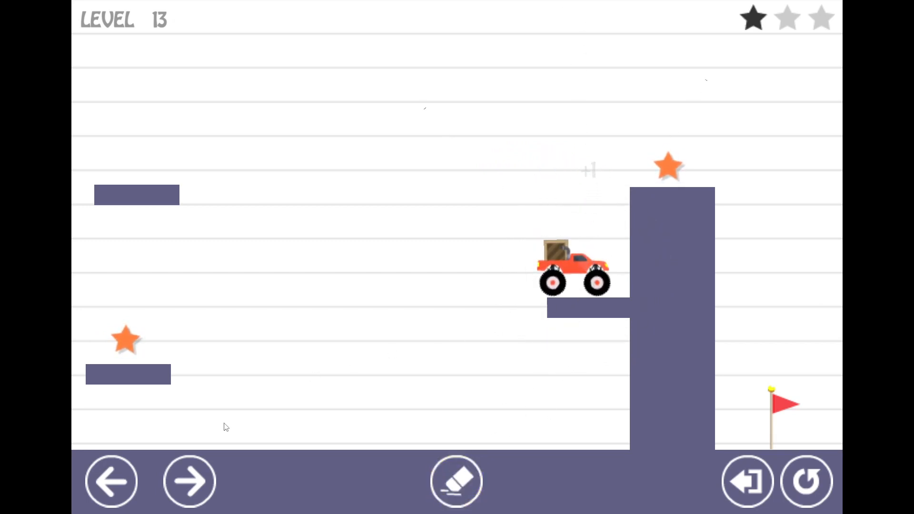
left_click_drag(210, 367, 530, 303)
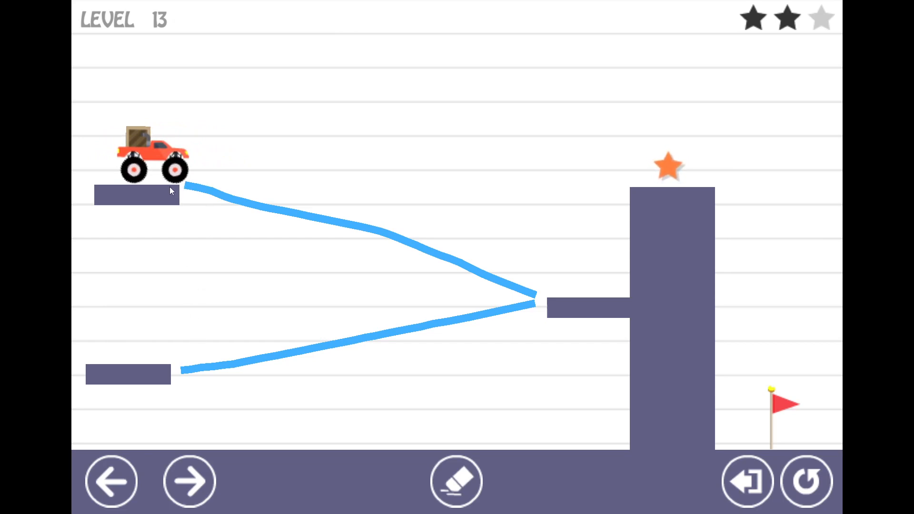
left_click_drag(187, 188, 626, 193)
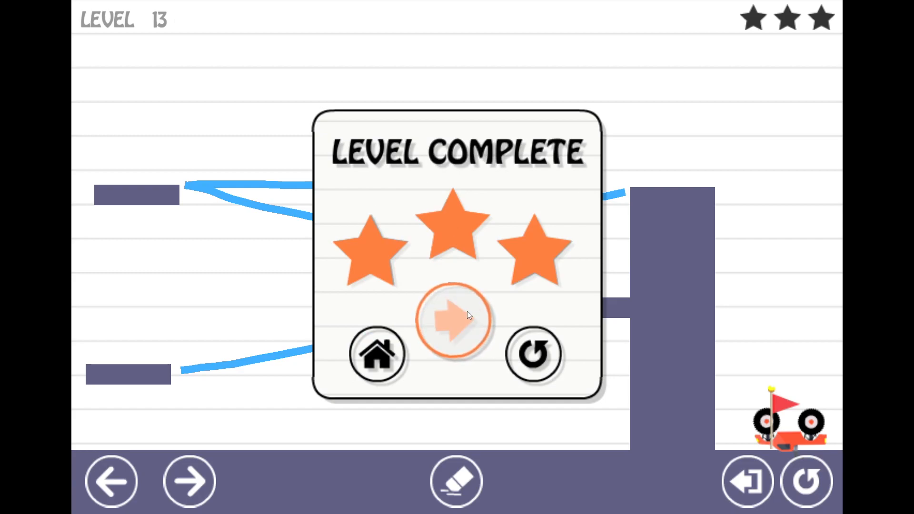
- On level 14 draw a short landing platform below the first ledge and finish with three stars
left_click(456, 320)
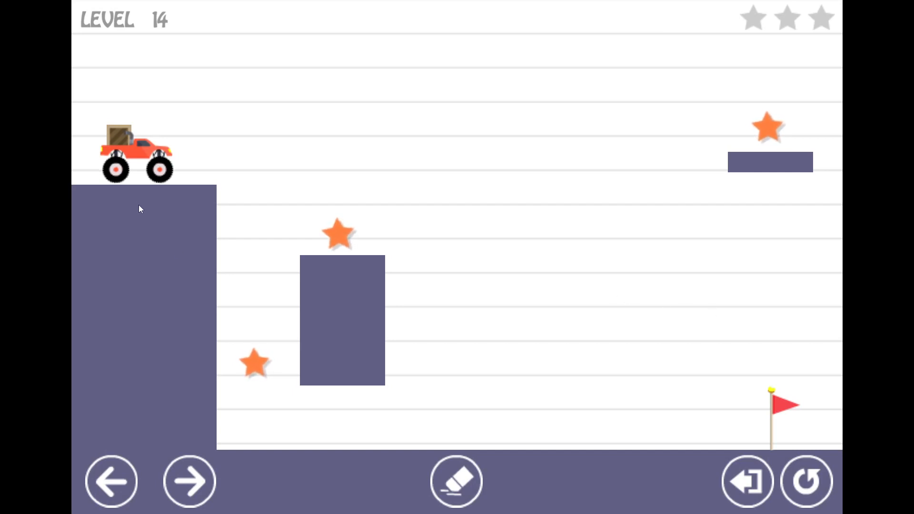
left_click_drag(233, 184, 822, 181)
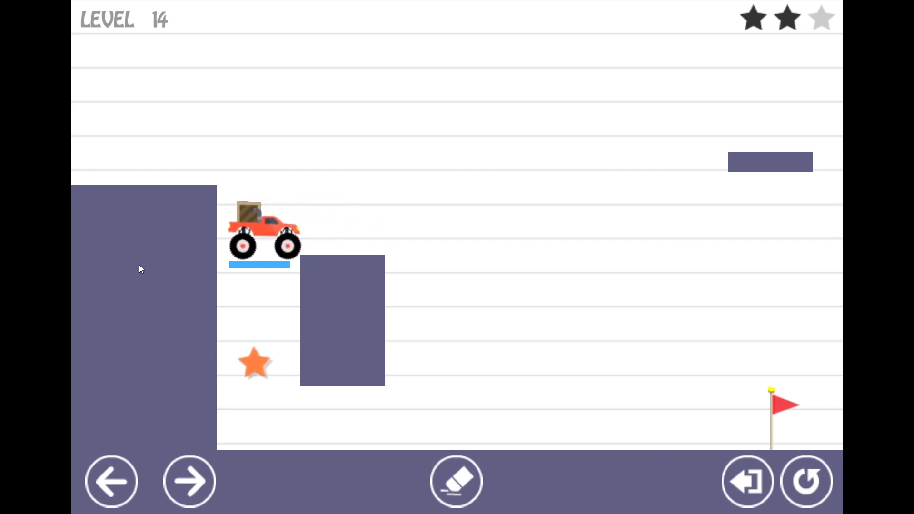
left_click(456, 481)
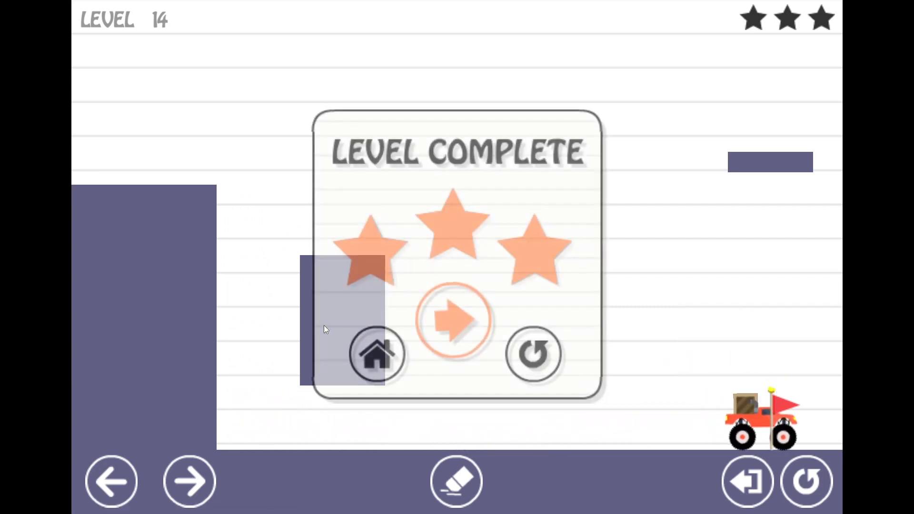
- On level 15 draw a test ramp down from the block's left side, then wipe the board clean
left_click(456, 320)
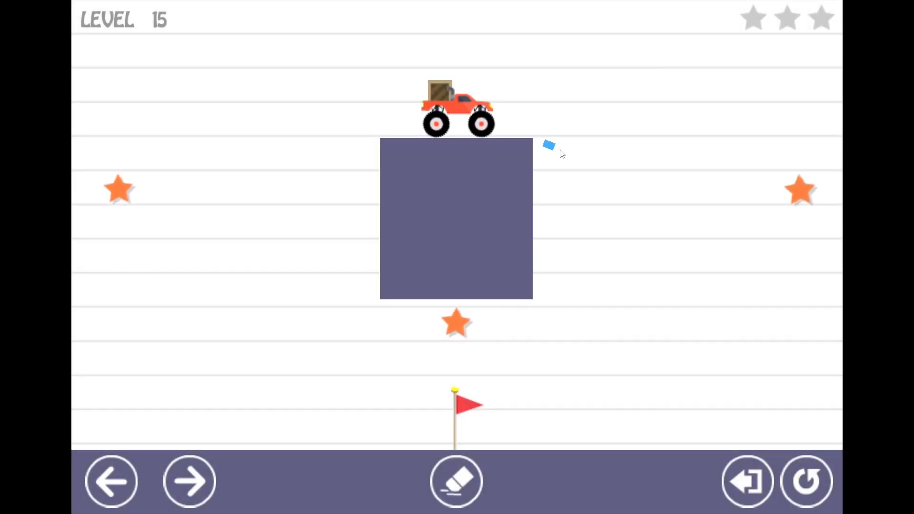
left_click_drag(544, 145, 842, 228)
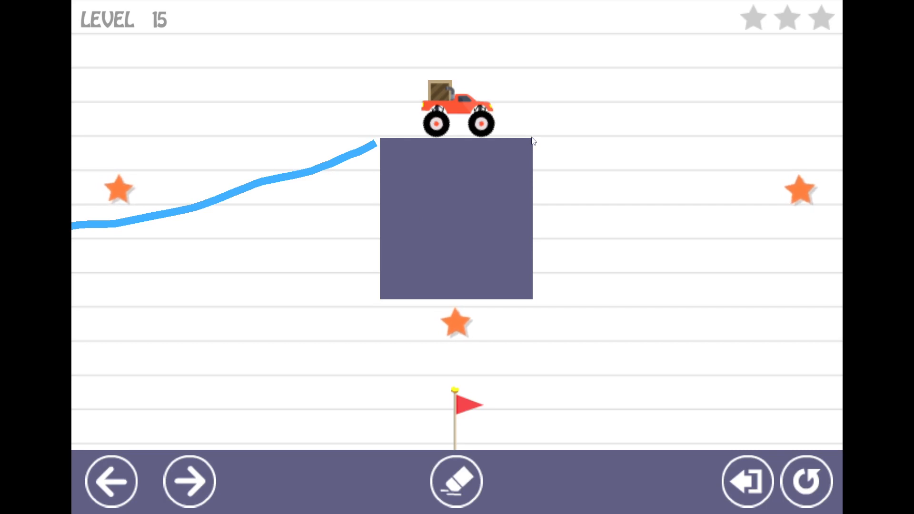
left_click_drag(533, 141, 857, 219)
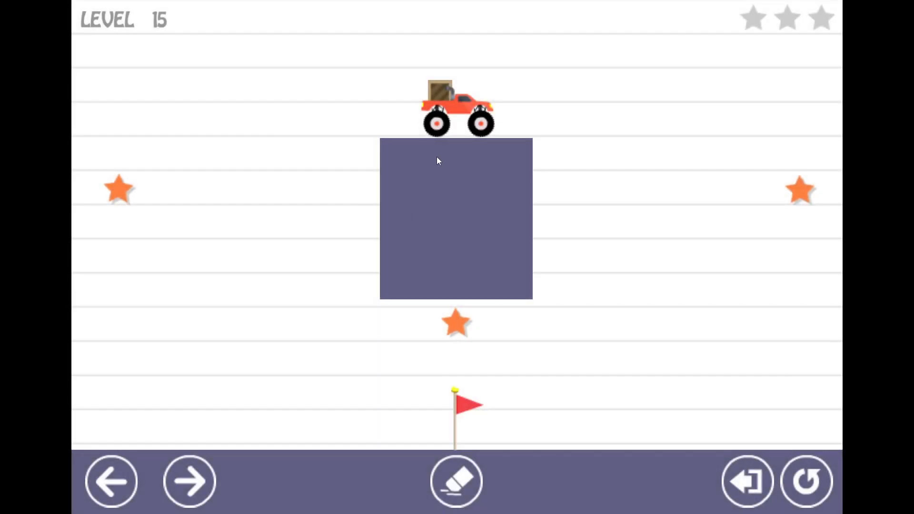
left_click_drag(539, 145, 720, 197)
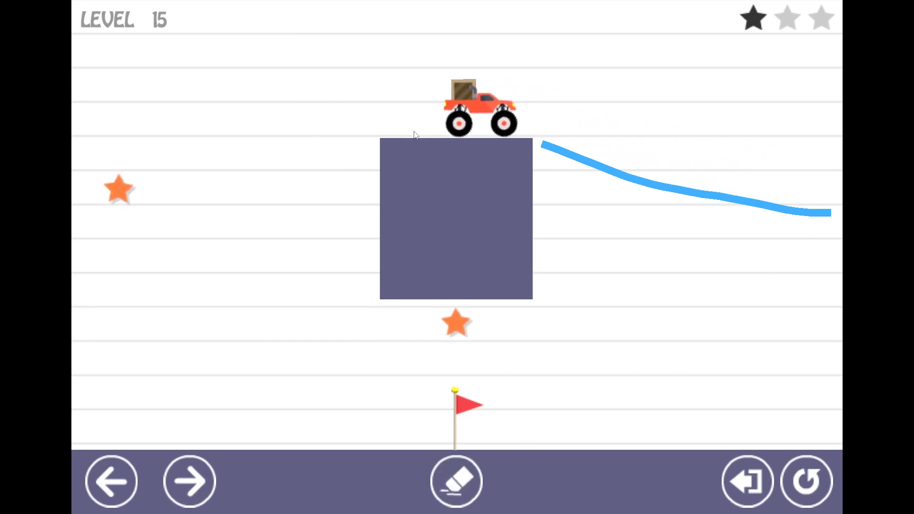
left_click_drag(113, 209, 367, 143)
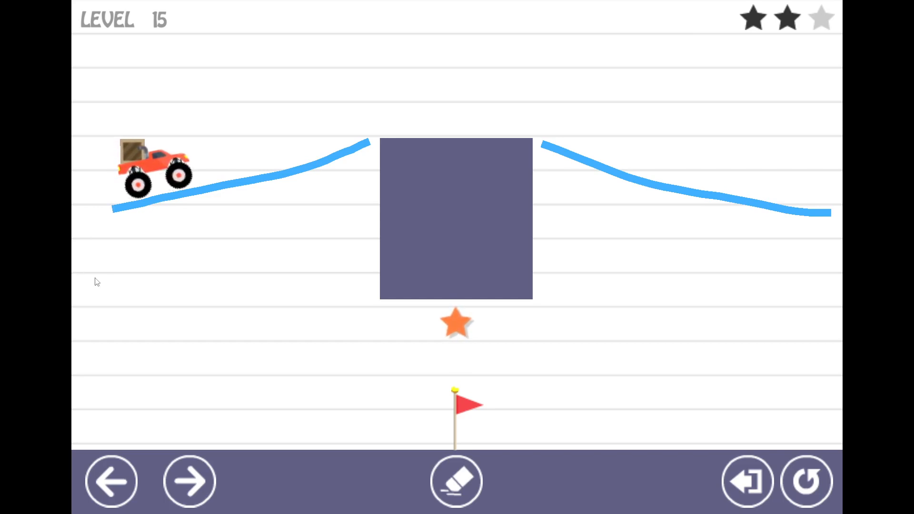
left_click(456, 481)
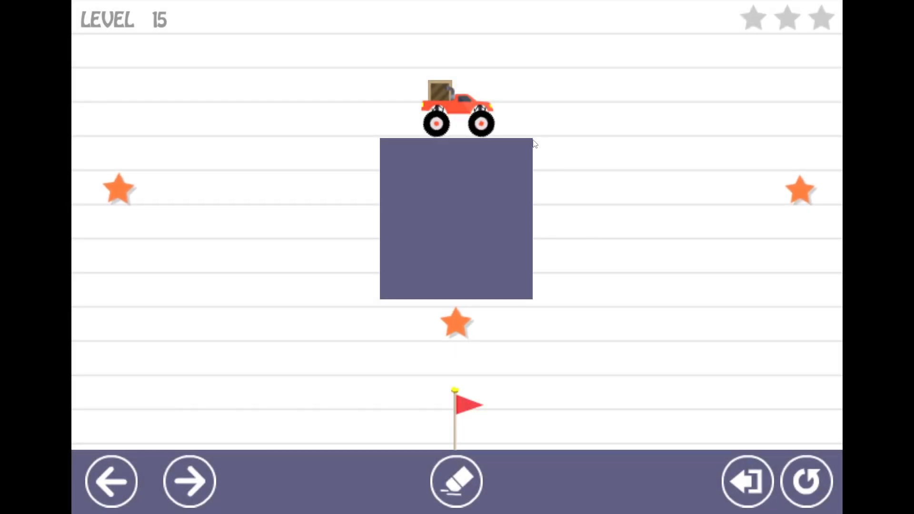
left_click_drag(548, 143, 842, 225)
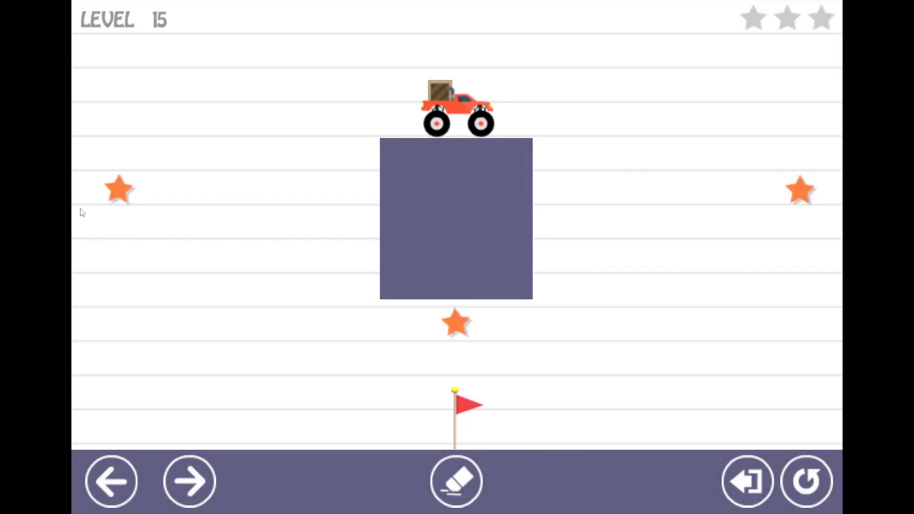
left_click_drag(76, 214, 181, 214)
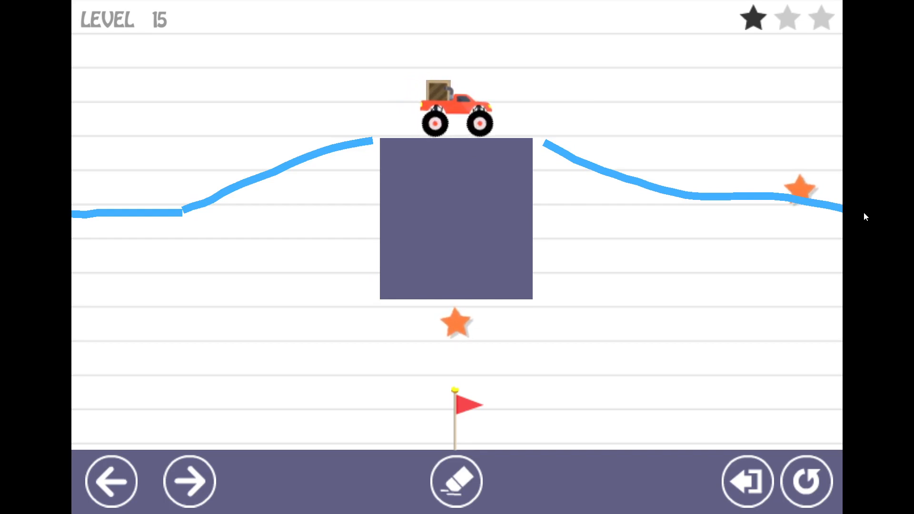
left_click(456, 480)
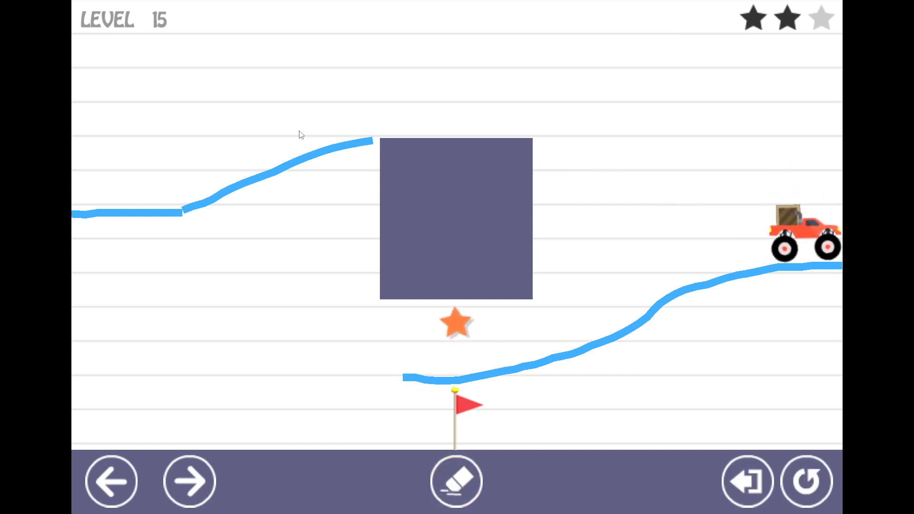
left_click(455, 481)
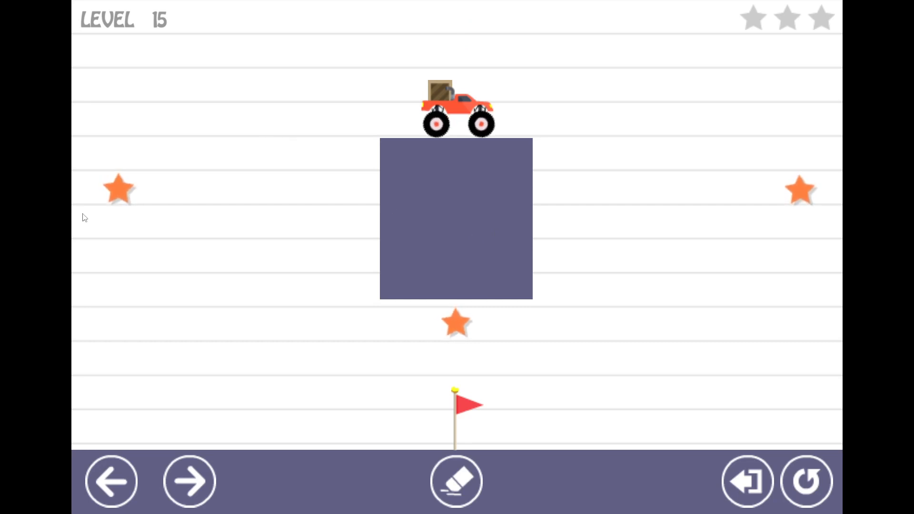
- Draw slopes off both sides of the block so the truck collects the left and right stars
left_click_drag(75, 211, 194, 219)
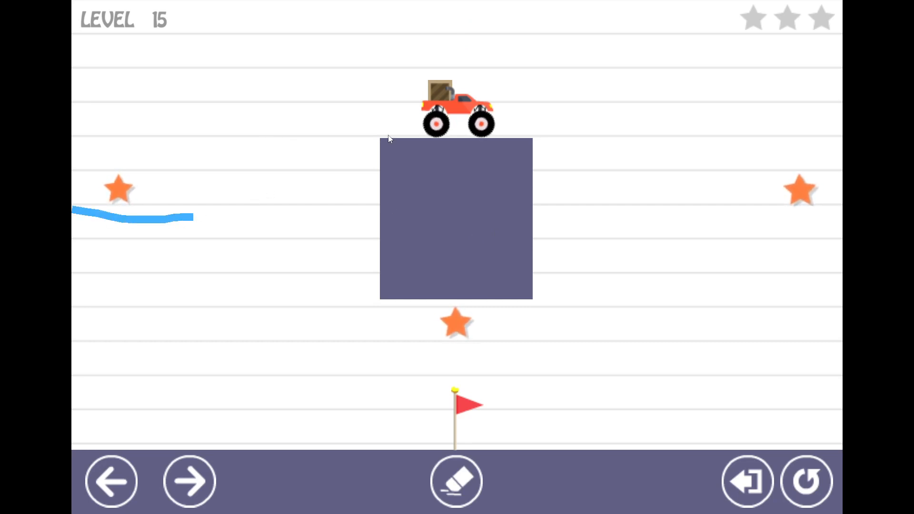
left_click_drag(198, 216, 359, 149)
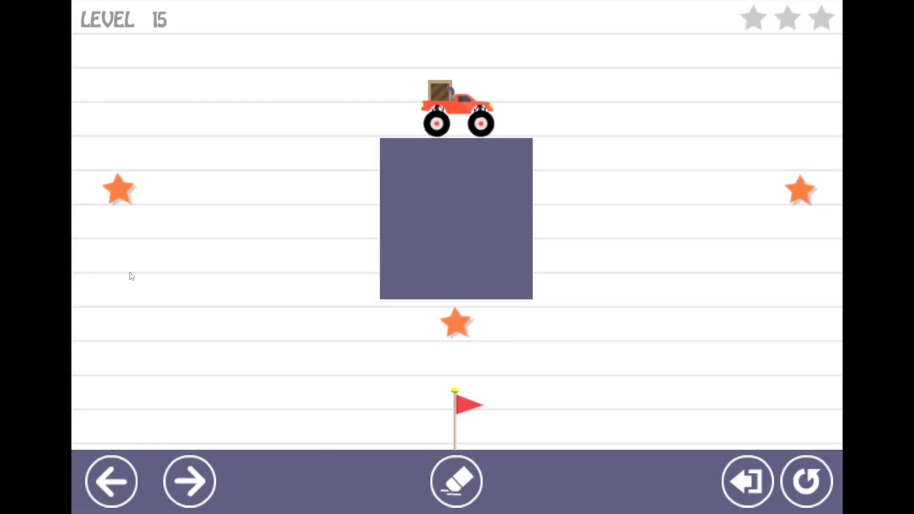
left_click_drag(75, 211, 170, 211)
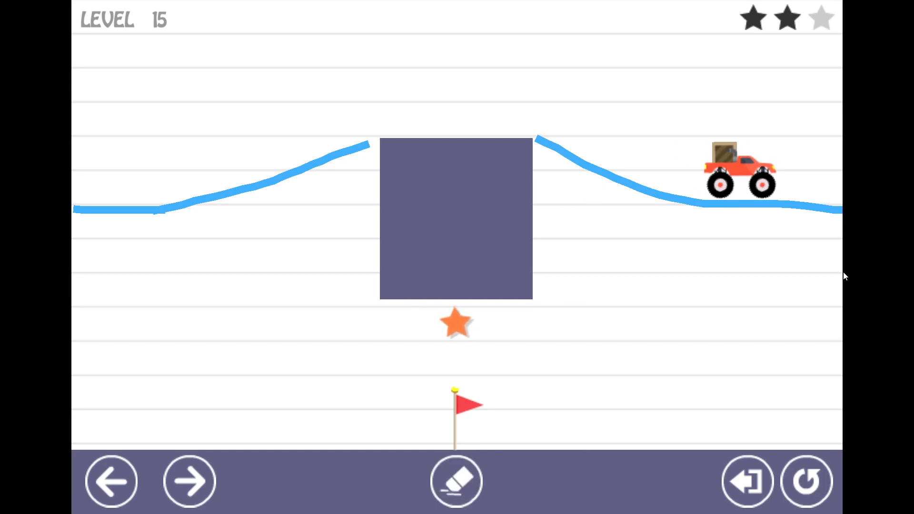
- Draw a lower track from the right edge down to the flag, completing level 15 with three stars
left_click_drag(733, 271, 840, 271)
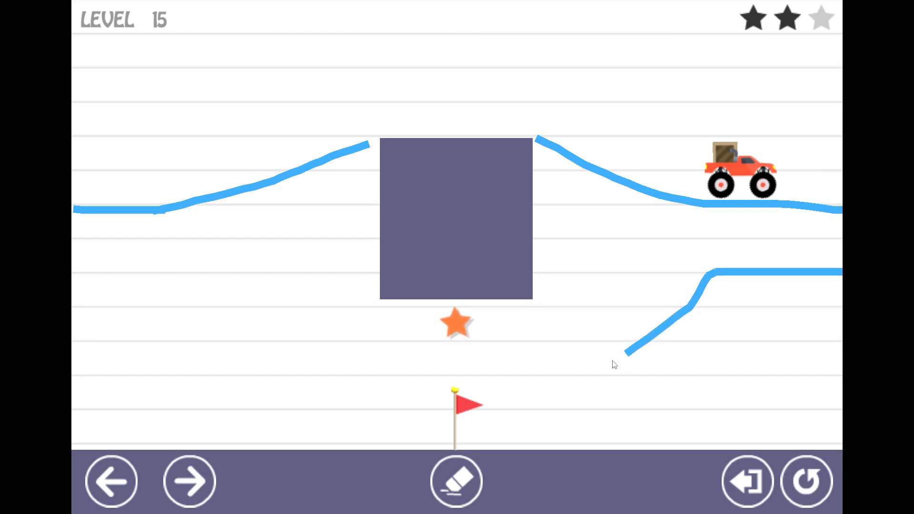
left_click_drag(623, 352, 417, 386)
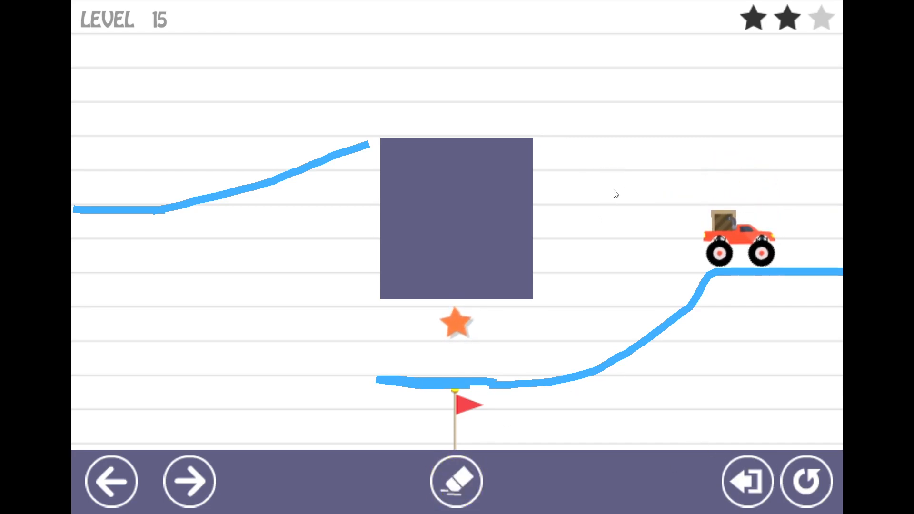
left_click(456, 482)
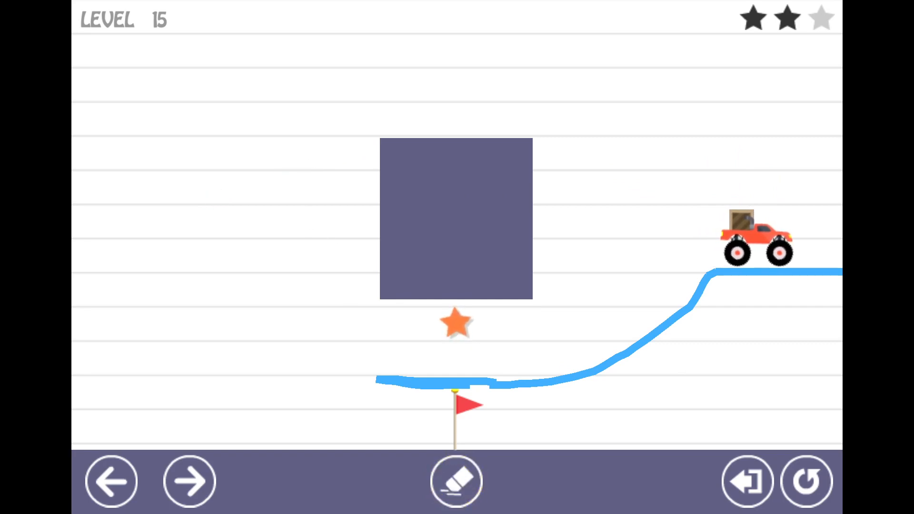
left_click_drag(612, 343, 708, 274)
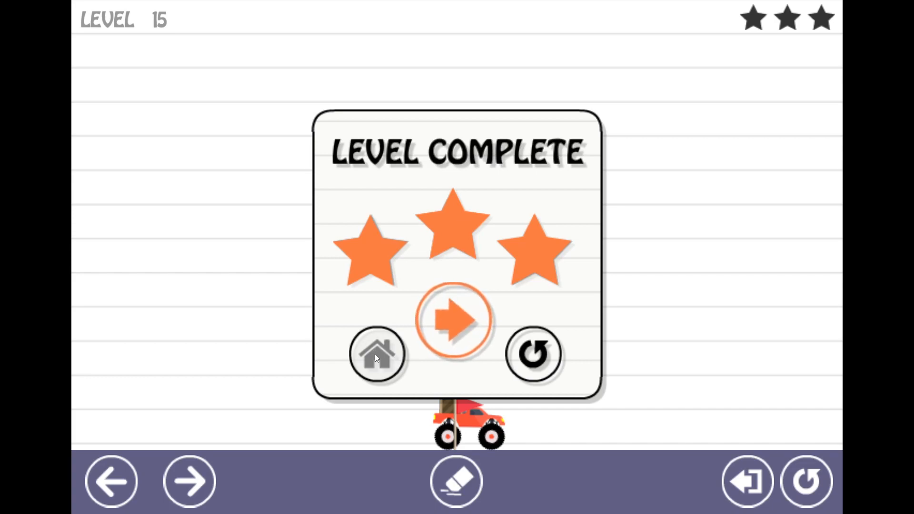
- Return to the level selector and page back to show levels 9–15 fully starred
left_click(376, 354)
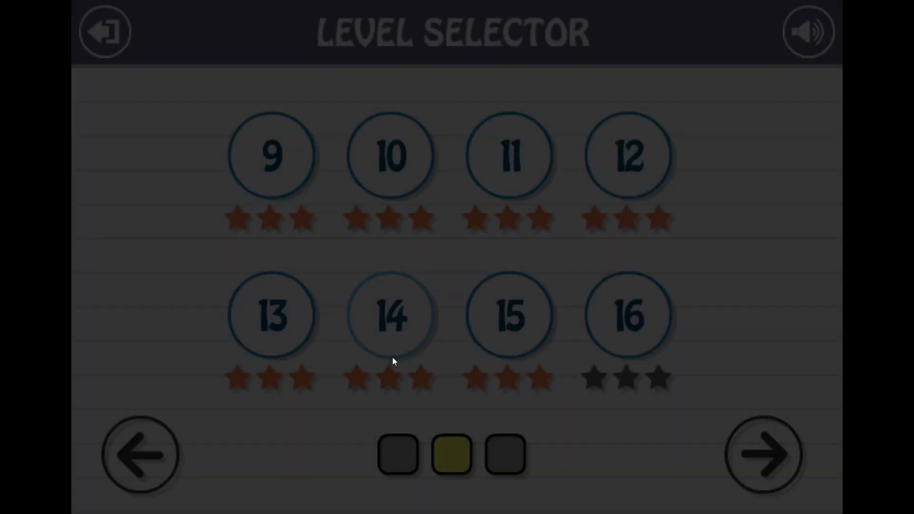
left_click(763, 454)
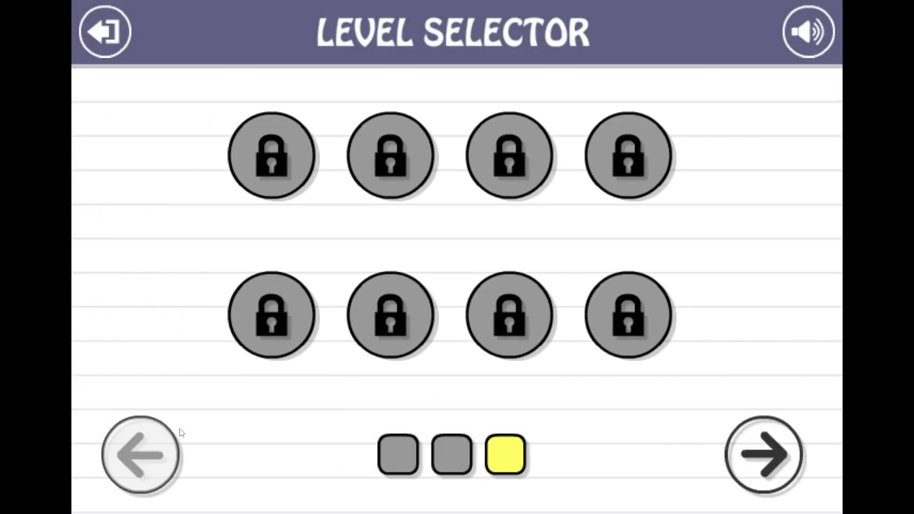
left_click(763, 455)
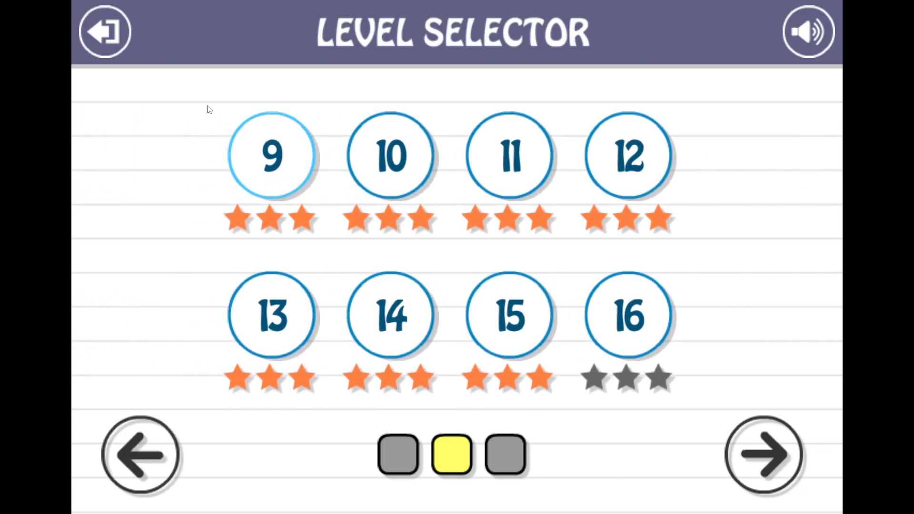